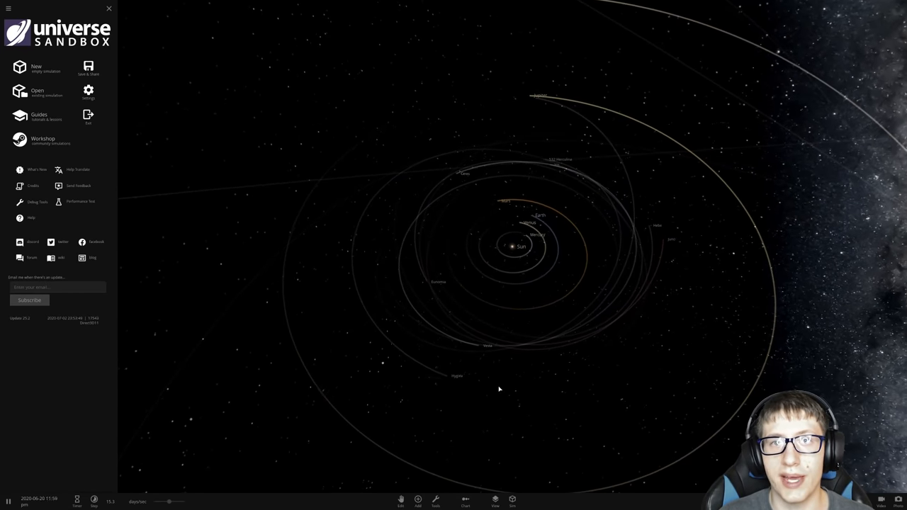
- Close the main menu and zoom in on Saturn, showing its 2.83 Jupiter-mass properties
{"action": "left_click", "coordinate": [7, 8]}
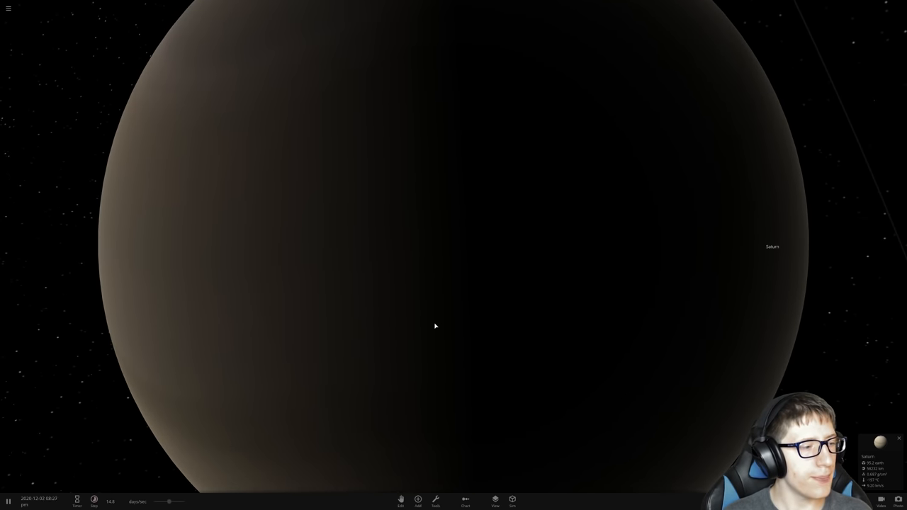
{"action": "scroll", "scroll_direction": "down", "scroll_amount": 3}
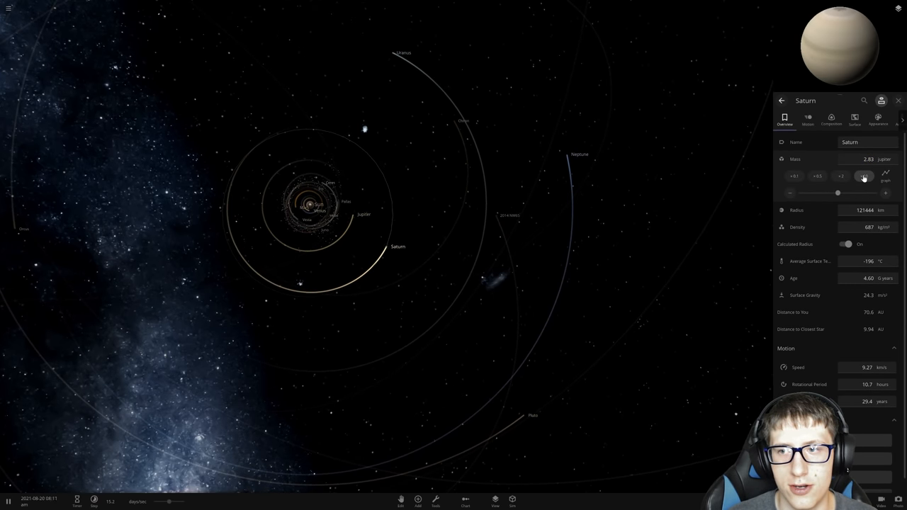
- Raise Saturn's mass to 2.99 Jupiter masses with the mass step button
{"action": "left_click", "coordinate": [863, 175]}
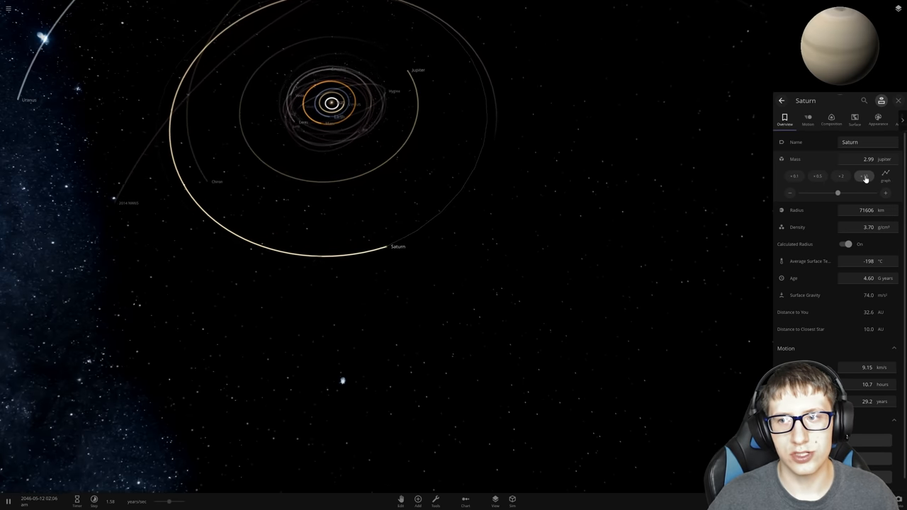
- Multiply Saturn's mass by ten, then select the Sun to view its properties
{"action": "left_click", "coordinate": [862, 176]}
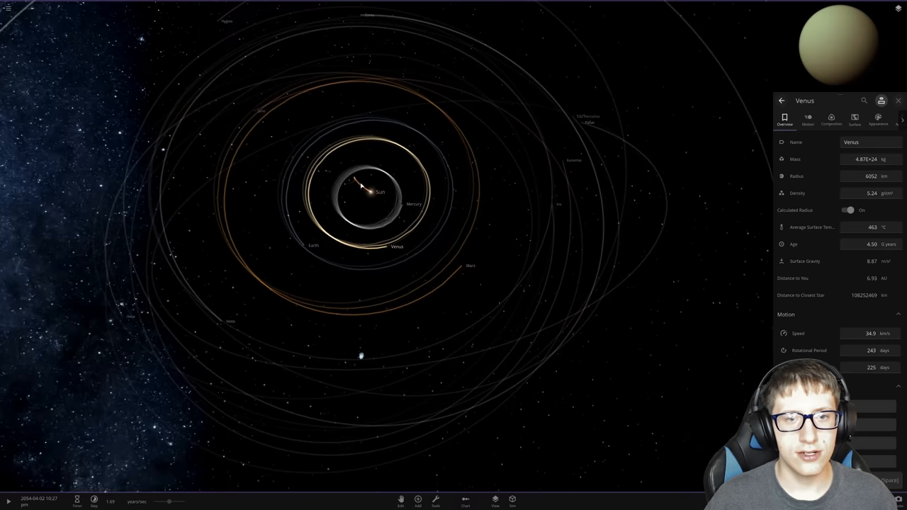
{"action": "left_click", "coordinate": [374, 190]}
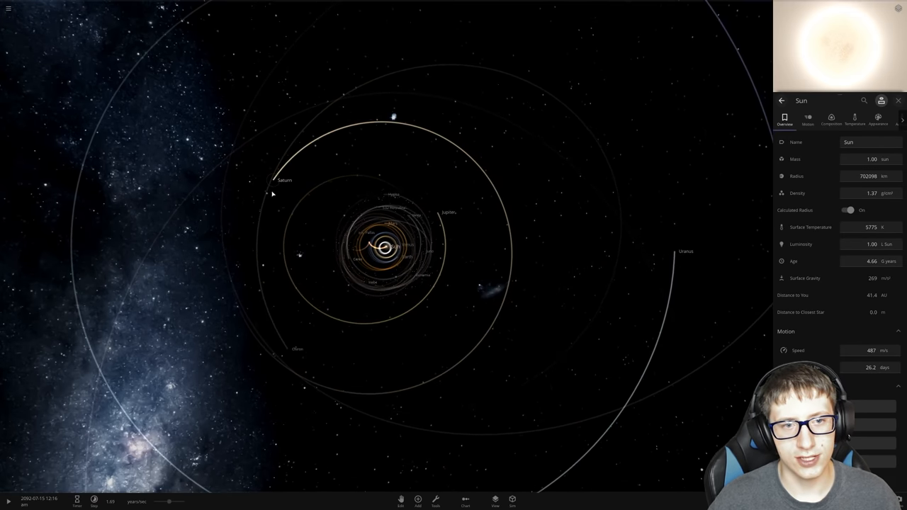
- Select Saturn and drag its mass slider to about 29.9 Jupiter masses
{"action": "left_click", "coordinate": [284, 180]}
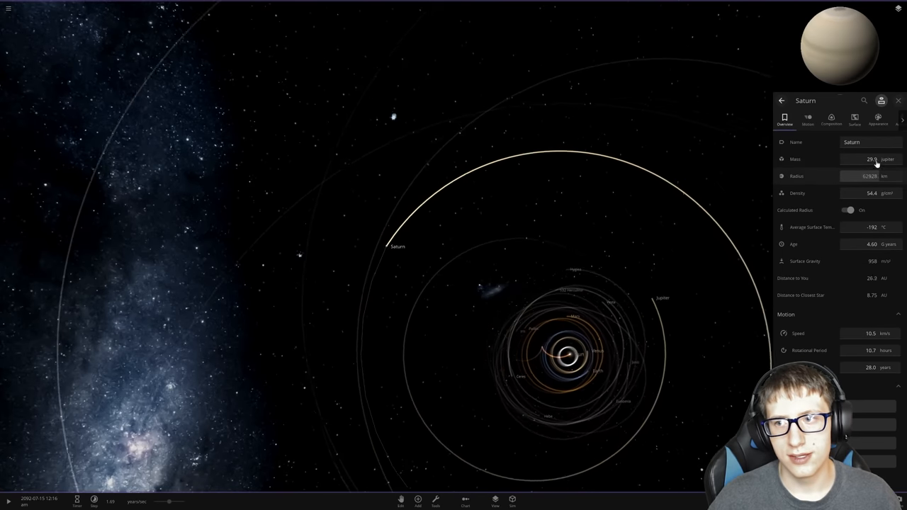
{"action": "left_click", "coordinate": [870, 158]}
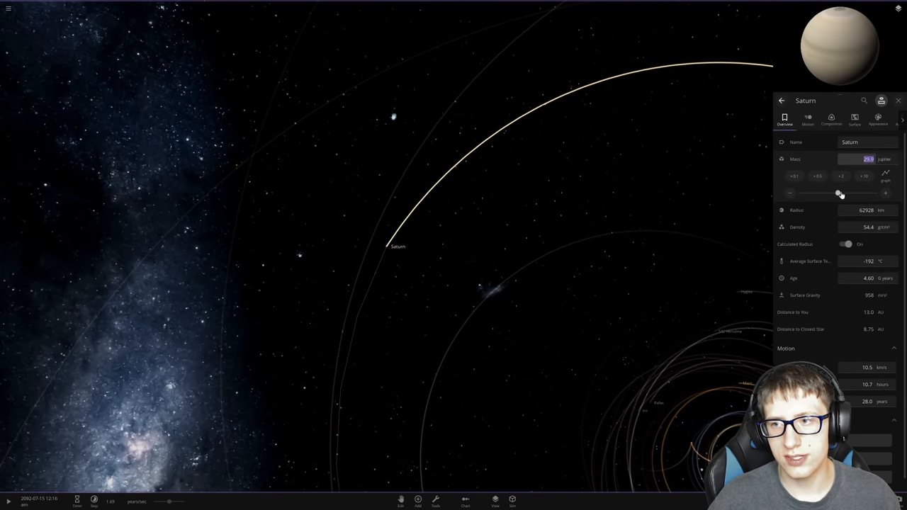
{"action": "left_click_drag", "start_coordinate": [840, 193], "coordinate": [877, 193]}
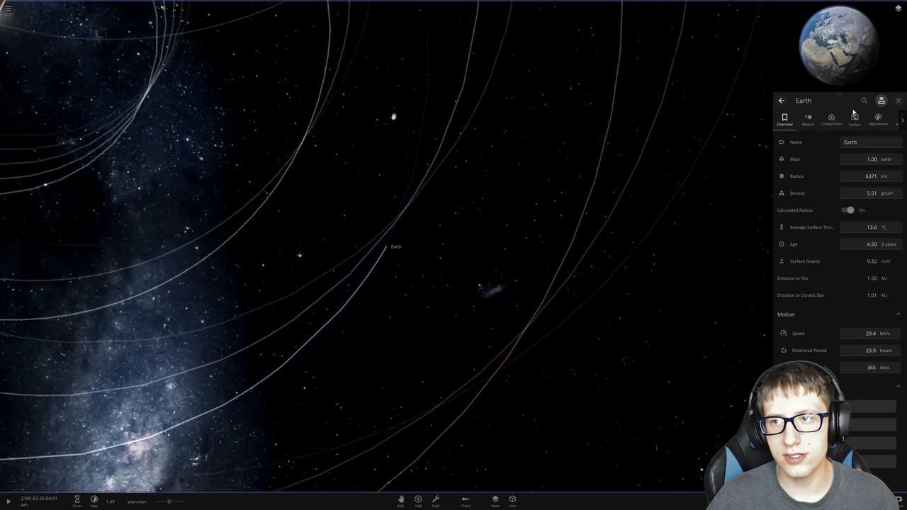
- Browse Earth's Surface temperature and Motion property tabs
{"action": "left_click", "coordinate": [854, 119]}
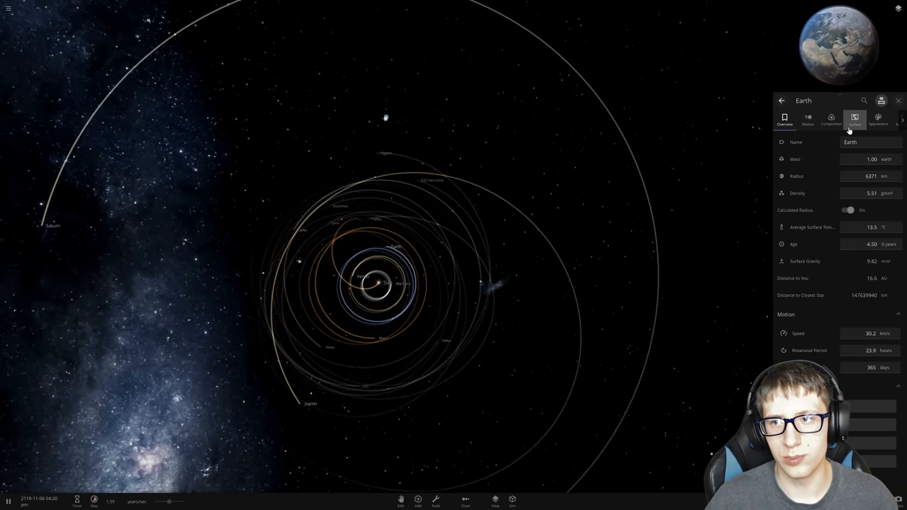
{"action": "left_click", "coordinate": [830, 119]}
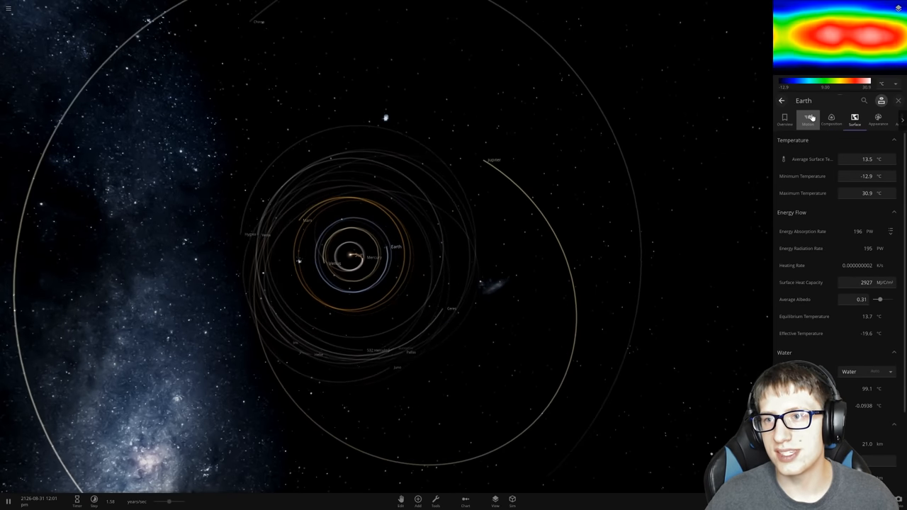
{"action": "left_click", "coordinate": [878, 118]}
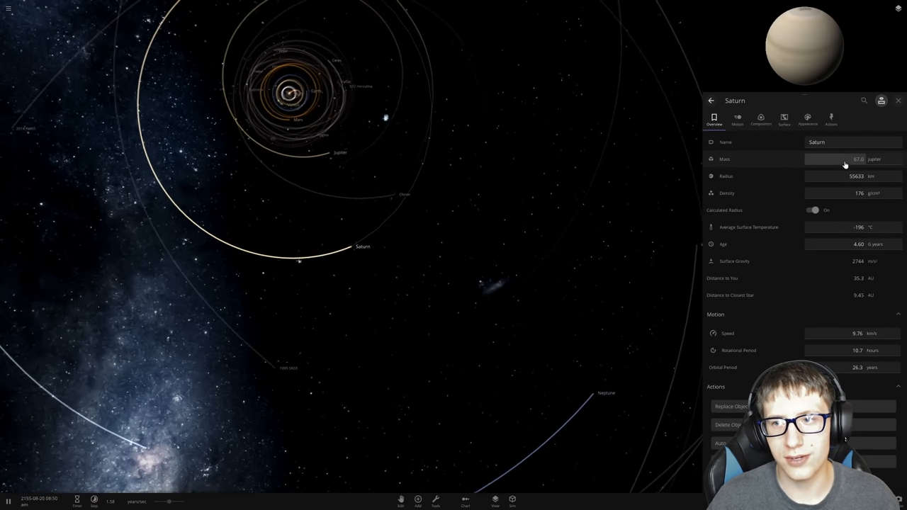
- Drag Saturn's mass slider to push its mass beyond 67 Jupiter masses
{"action": "left_click", "coordinate": [843, 158]}
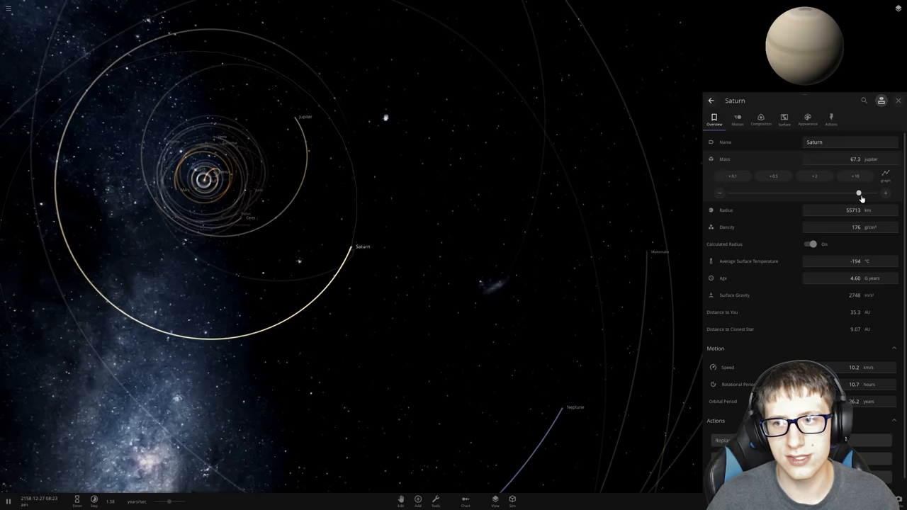
{"action": "left_click_drag", "start_coordinate": [859, 193], "coordinate": [802, 193]}
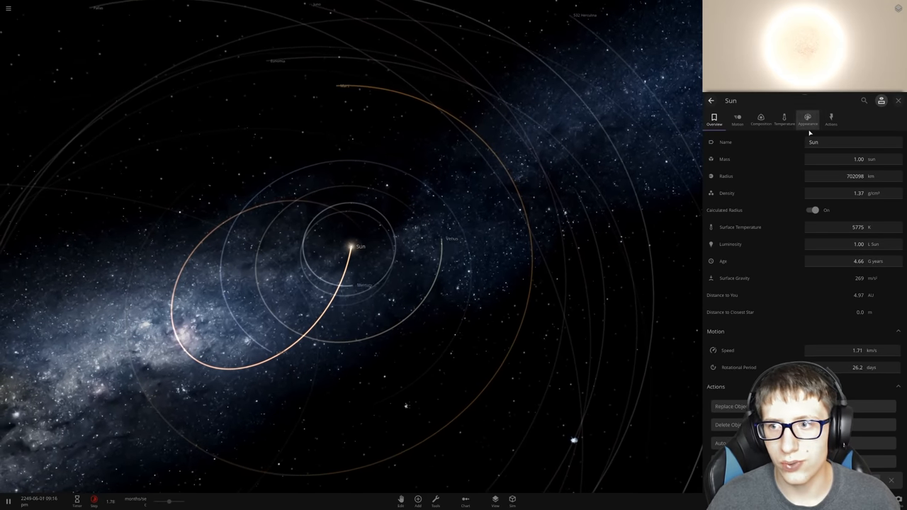
- Show Saturn's orbit details: 8.01 AU from the Sun, 21.6-year period
{"action": "left_click", "coordinate": [737, 118]}
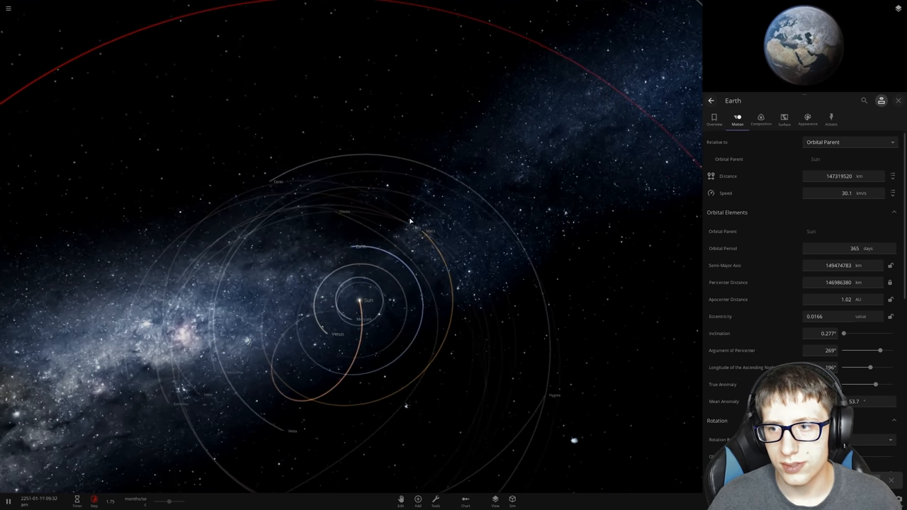
{"action": "left_click", "coordinate": [713, 119]}
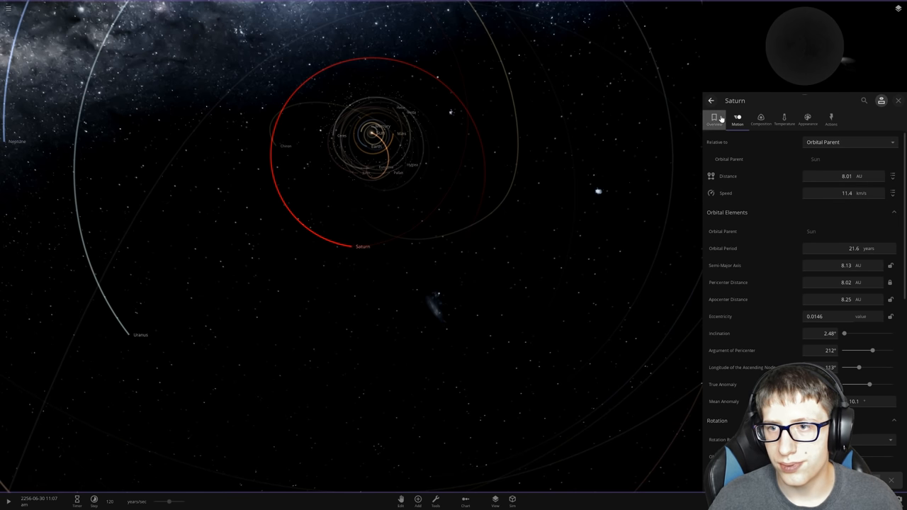
- Raise Saturn's mass to about 414 Jupiter masses and view its temperature details
{"action": "left_click", "coordinate": [713, 118]}
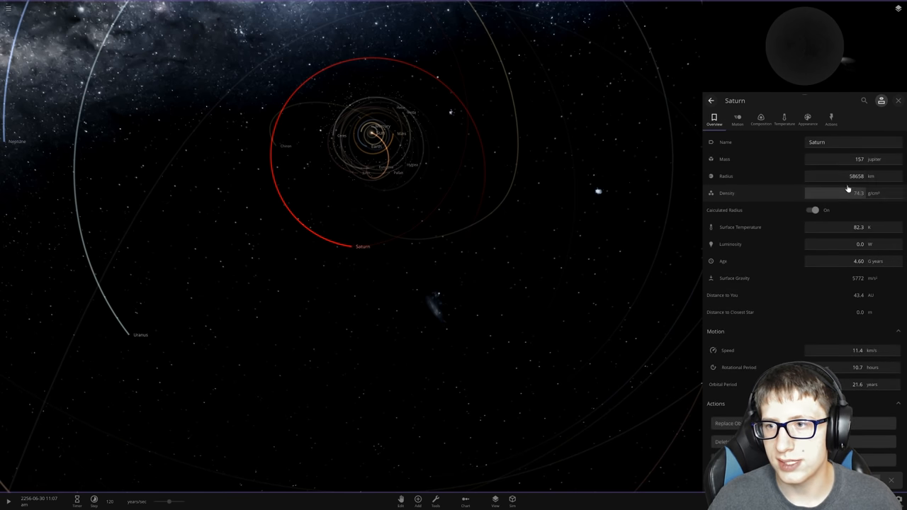
{"action": "left_click", "coordinate": [850, 159]}
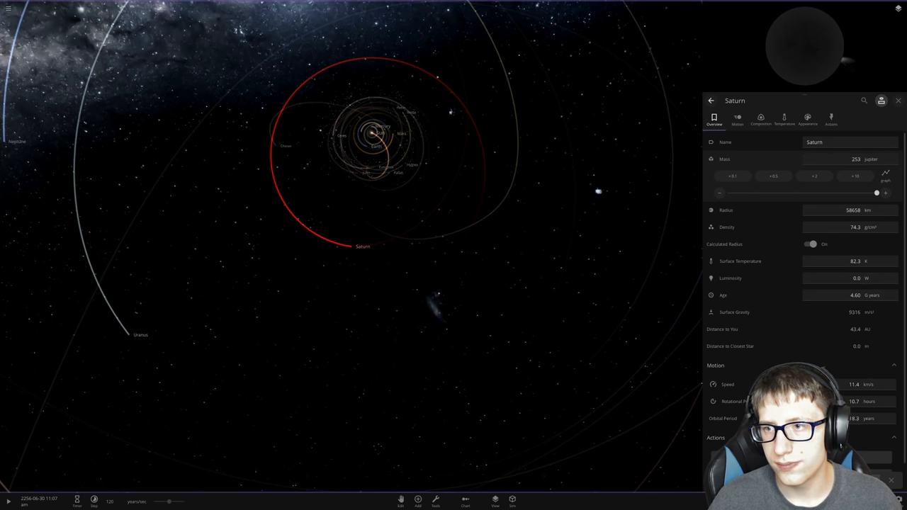
{"action": "left_click", "coordinate": [870, 159]}
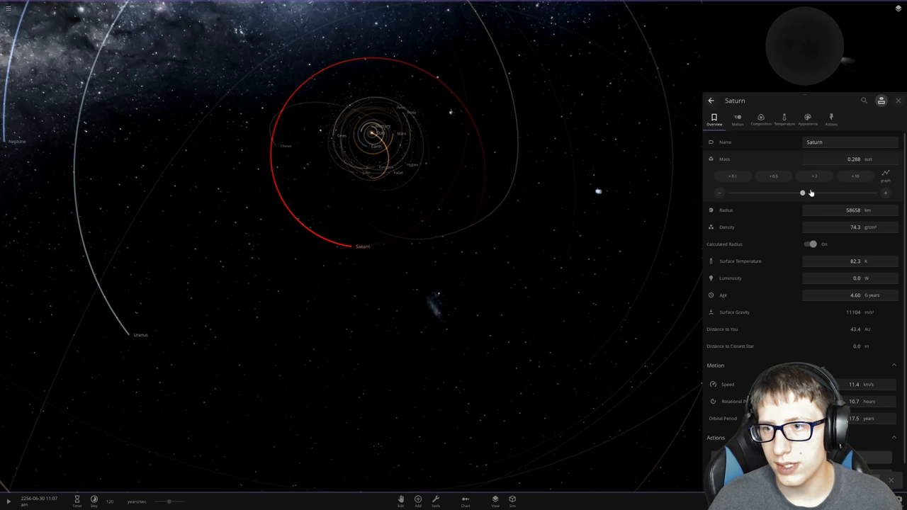
{"action": "left_click_drag", "start_coordinate": [802, 192], "coordinate": [877, 193]}
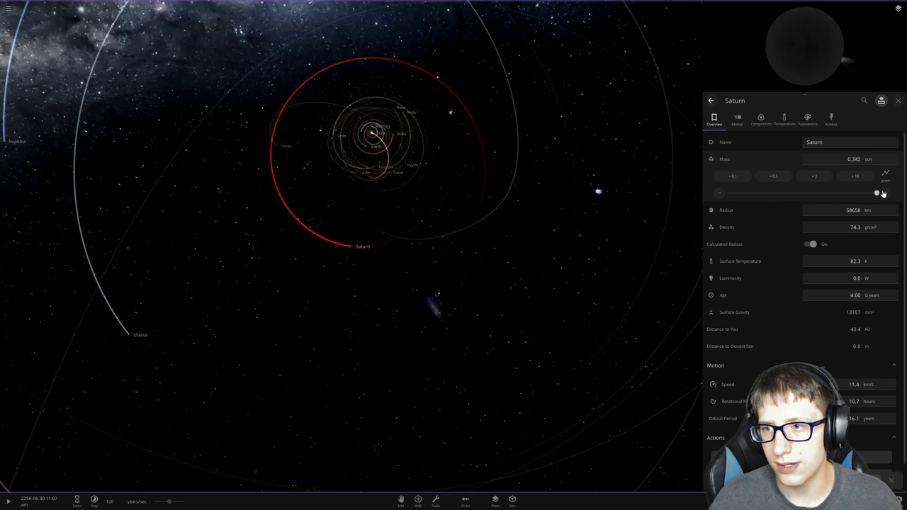
{"action": "left_click_drag", "start_coordinate": [877, 193], "coordinate": [802, 193]}
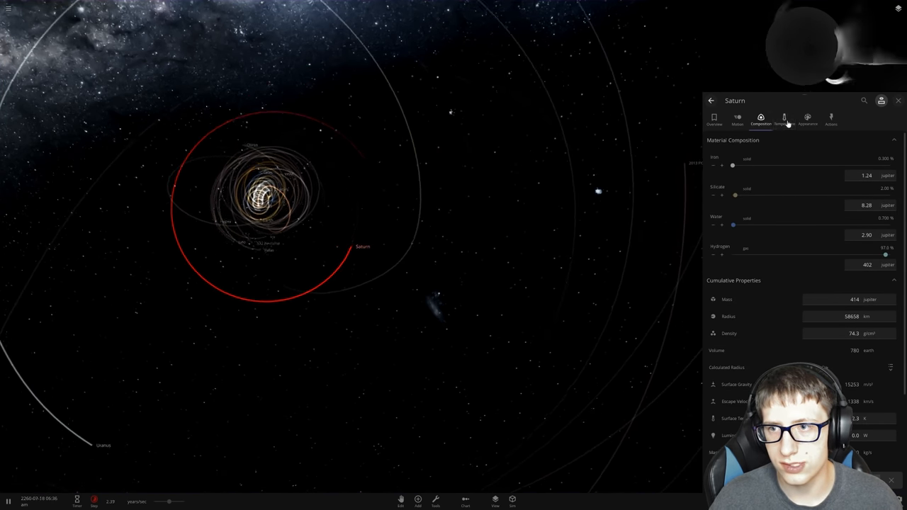
{"action": "left_click", "coordinate": [784, 118]}
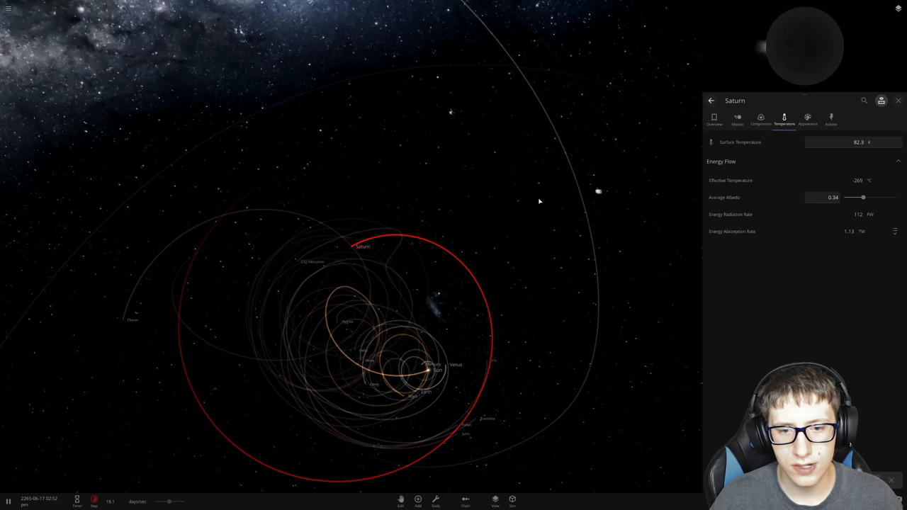
- Select asteroid 532 Herculina, then restart the solar system simulation from the main menu
{"action": "left_click", "coordinate": [853, 142]}
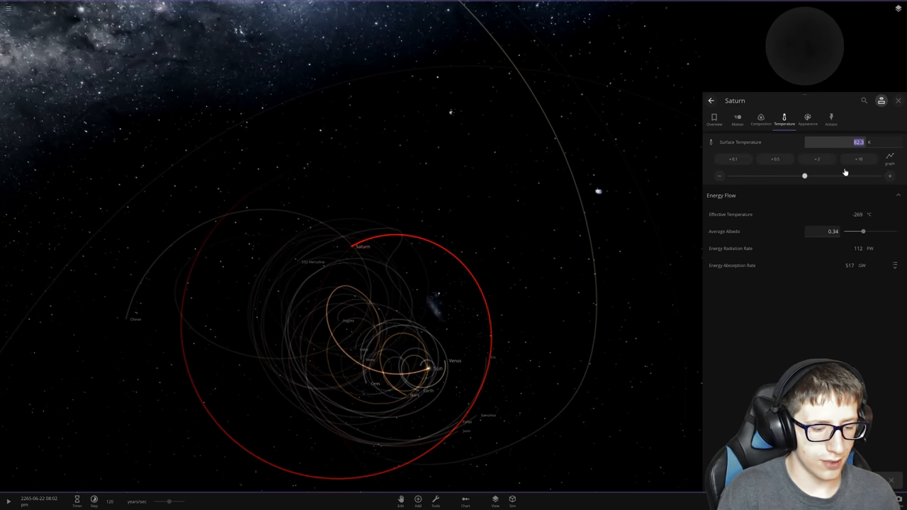
{"action": "left_click", "coordinate": [313, 261]}
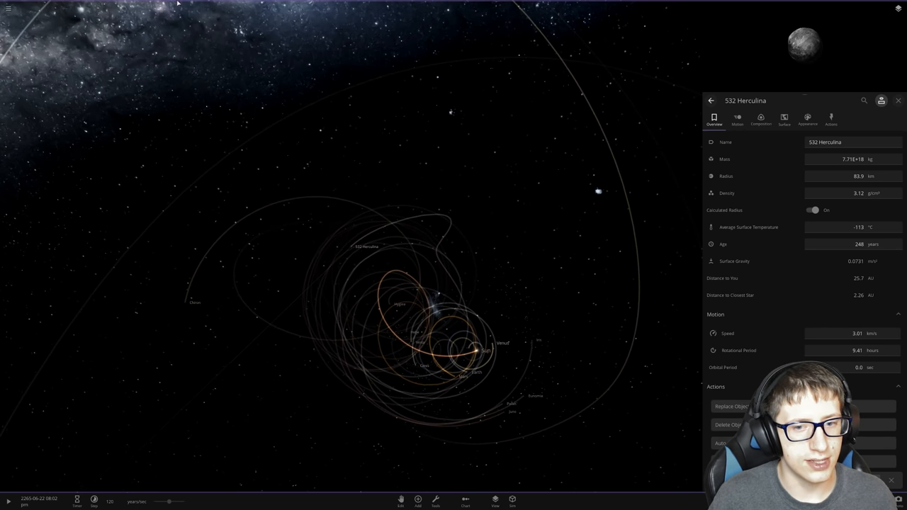
{"action": "left_click", "coordinate": [8, 8]}
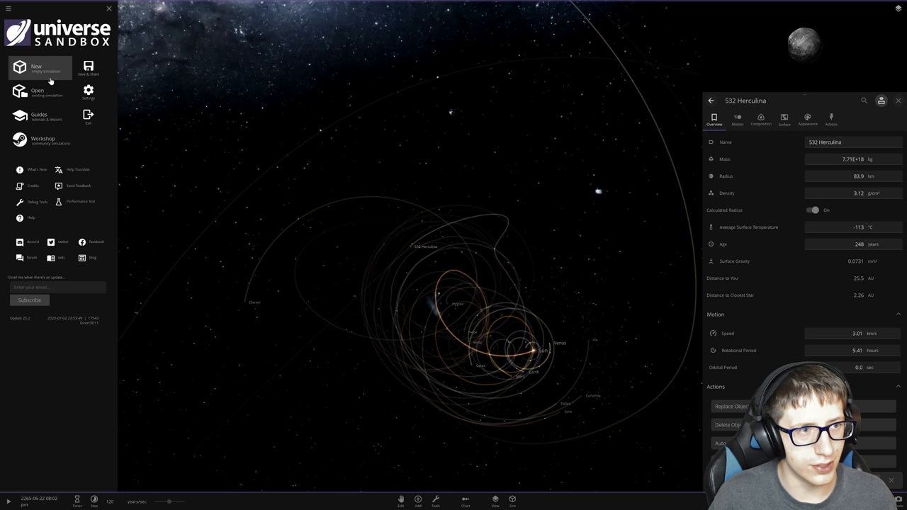
{"action": "left_click", "coordinate": [36, 91]}
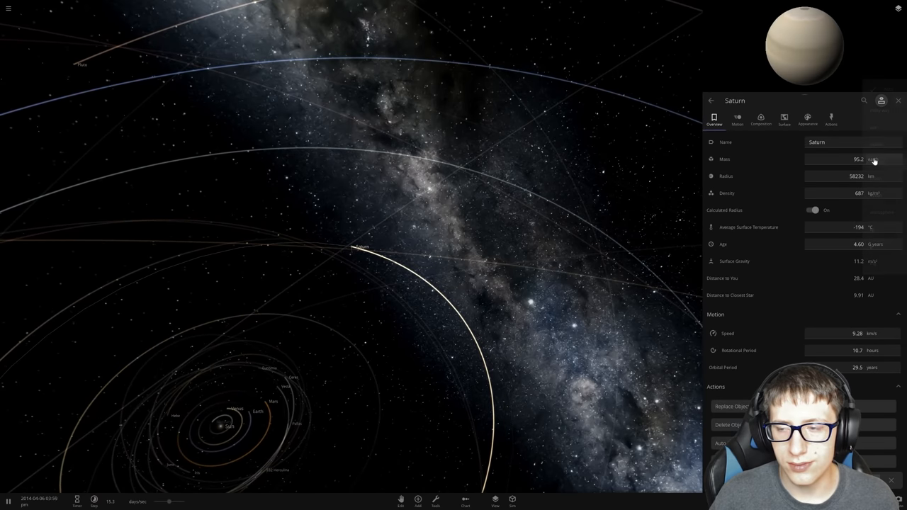
- Show Saturn's mass in solar masses (0.119) and set its surface temperature to −273 °C
{"action": "left_click", "coordinate": [871, 160]}
{"action": "type", "text": "0.100"}
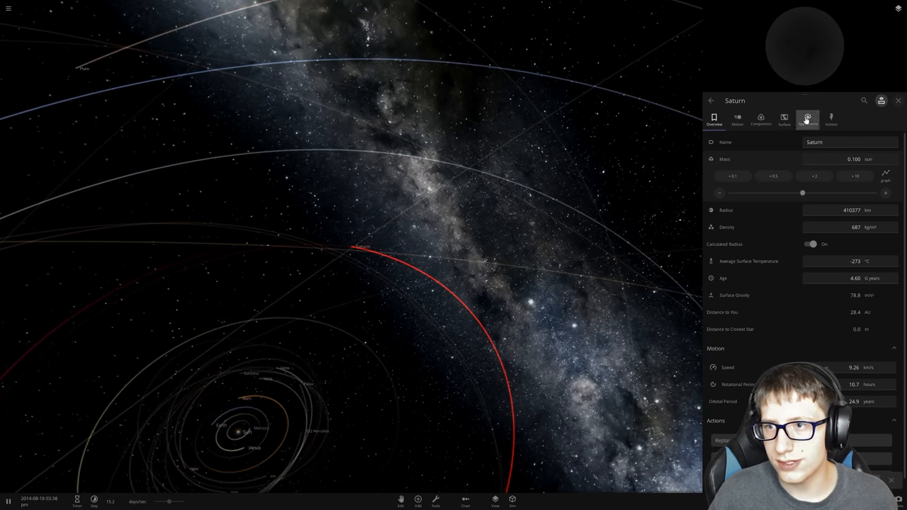
{"action": "left_click", "coordinate": [784, 119]}
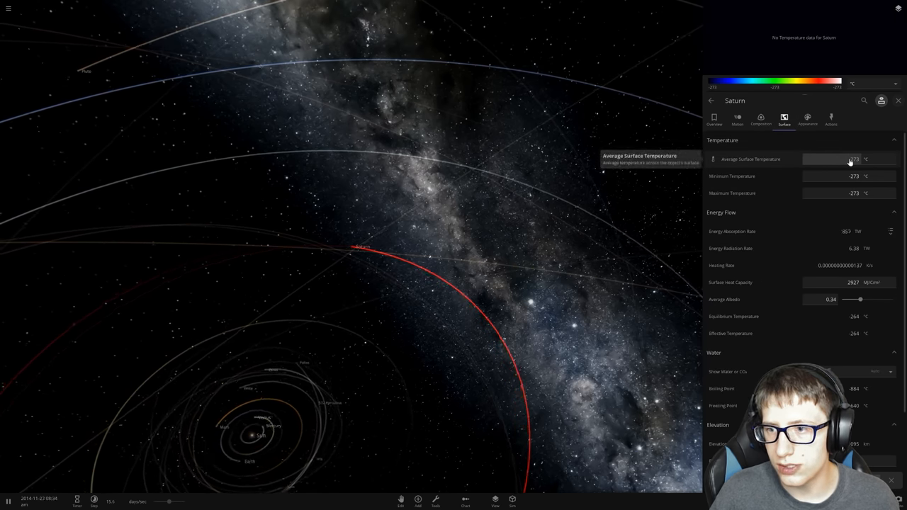
{"action": "left_click", "coordinate": [848, 158]}
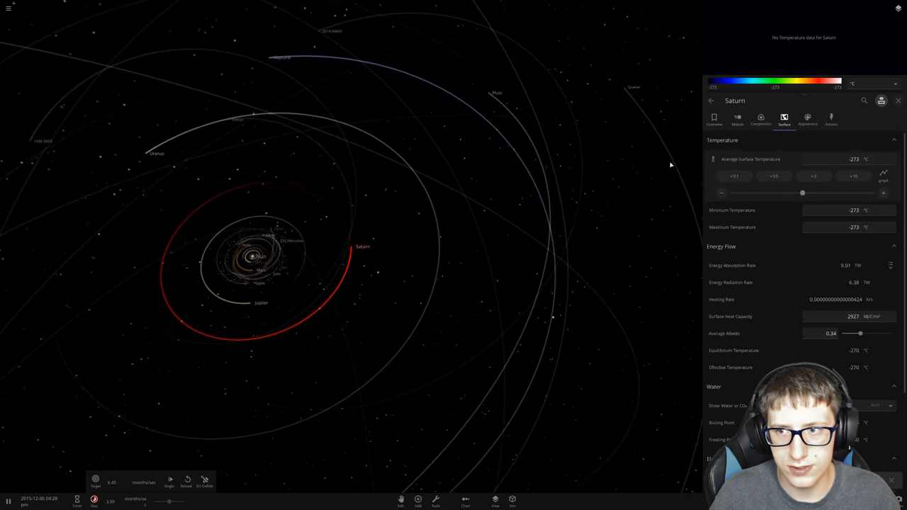
{"action": "left_click", "coordinate": [714, 118]}
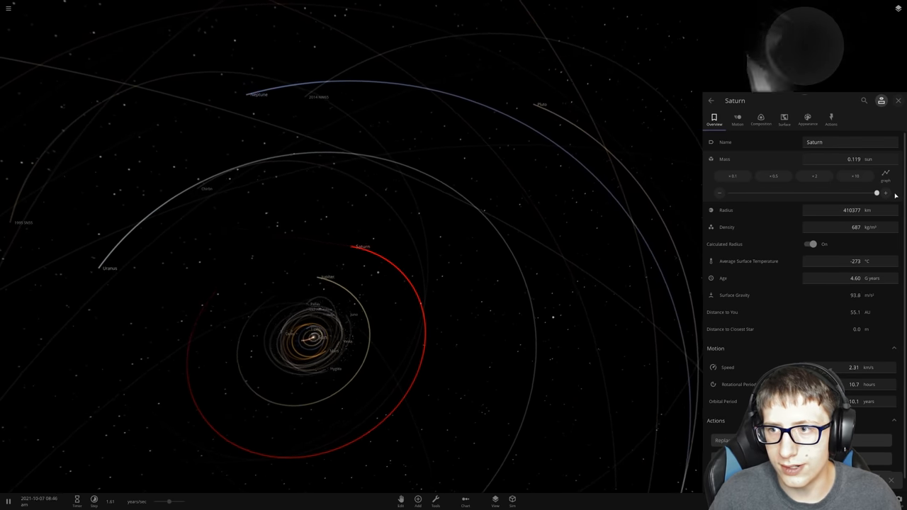
- Raise Saturn's mass to 0.306 solar masses and show its surface temperature in kelvin
{"action": "left_click", "coordinate": [884, 193]}
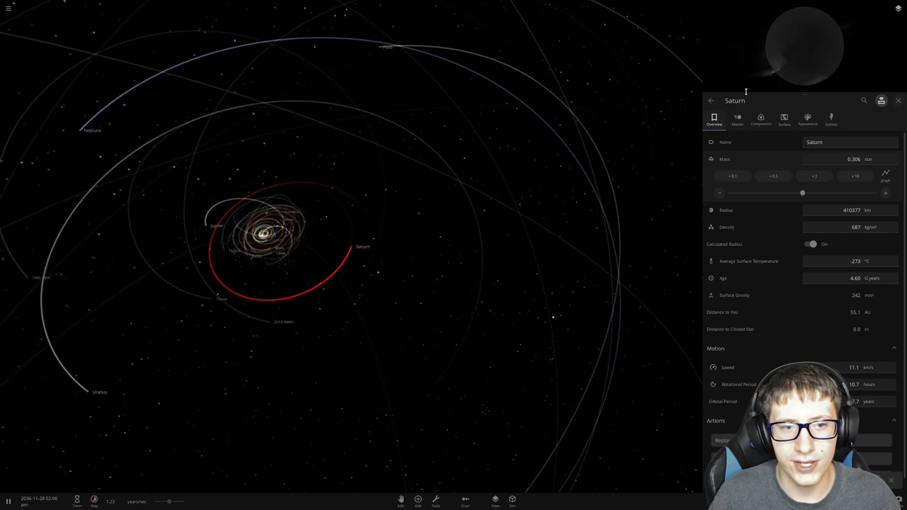
{"action": "left_click", "coordinate": [783, 119]}
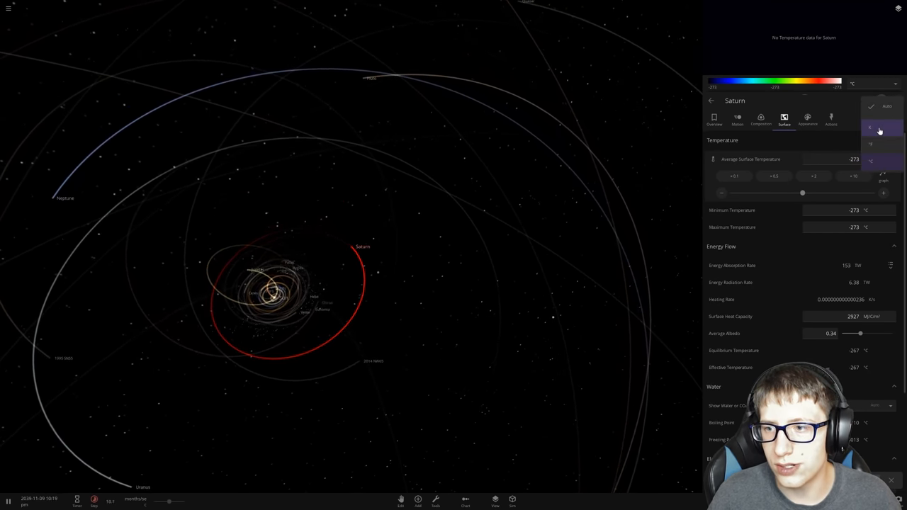
{"action": "left_click", "coordinate": [878, 128]}
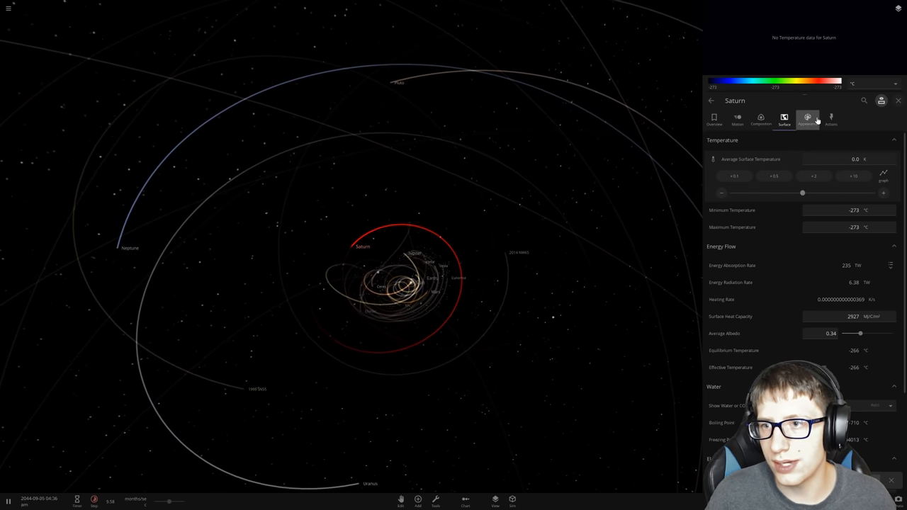
{"action": "left_click", "coordinate": [714, 118]}
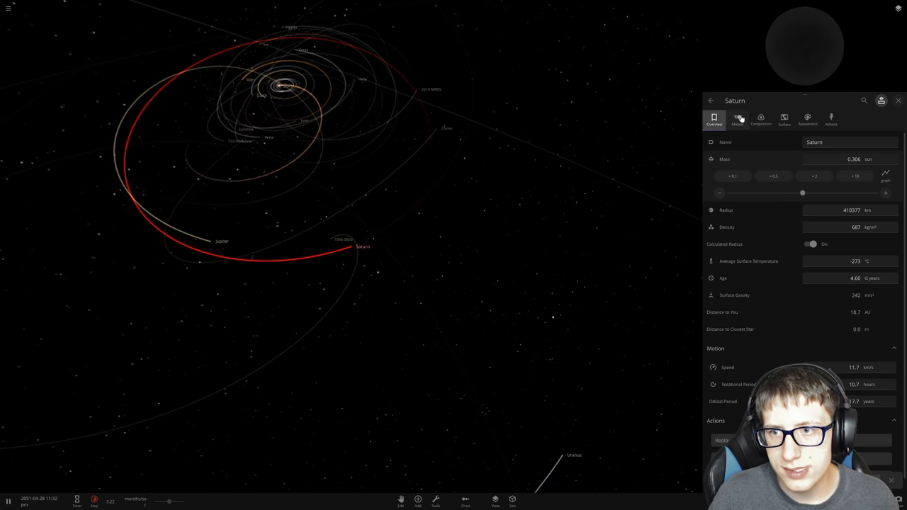
- Browse Saturn's Motion, Composition and Surface tabs, ending on its Appearance colour settings
{"action": "left_click", "coordinate": [736, 119]}
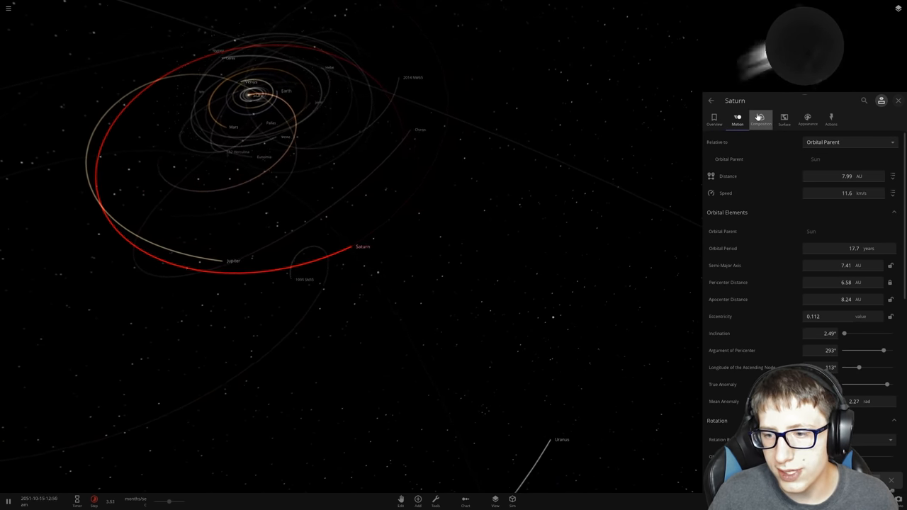
{"action": "left_click", "coordinate": [760, 118]}
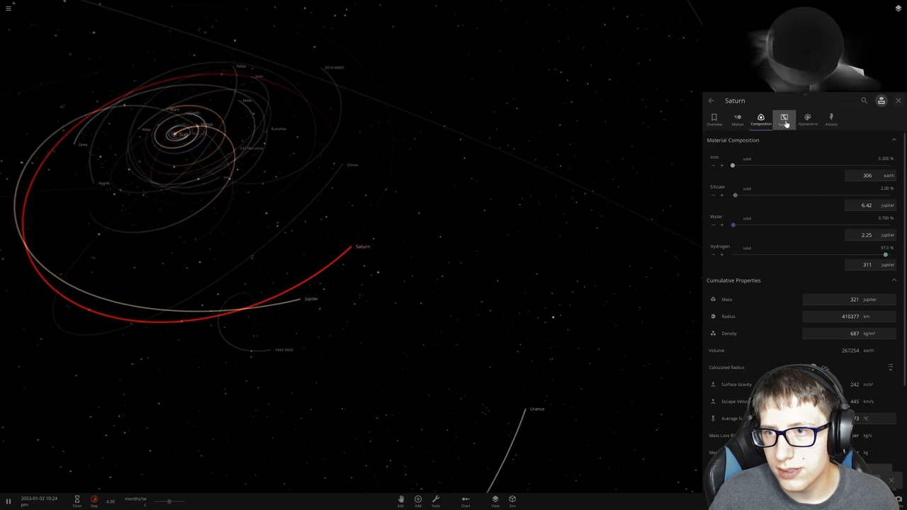
{"action": "left_click", "coordinate": [807, 119]}
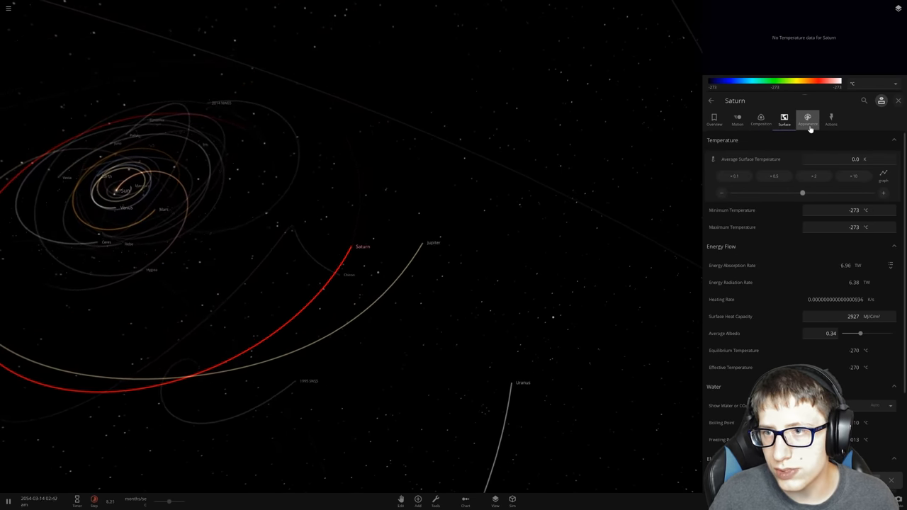
{"action": "left_click", "coordinate": [806, 119]}
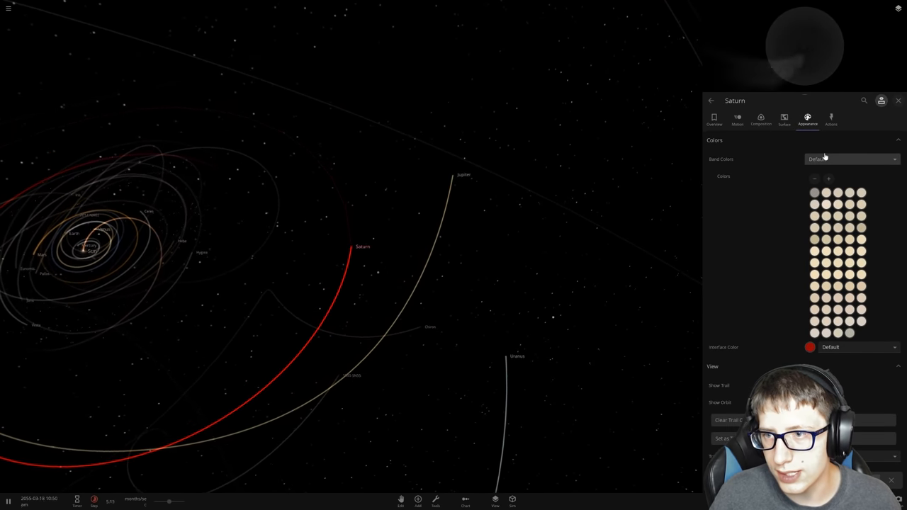
{"action": "left_click", "coordinate": [850, 158]}
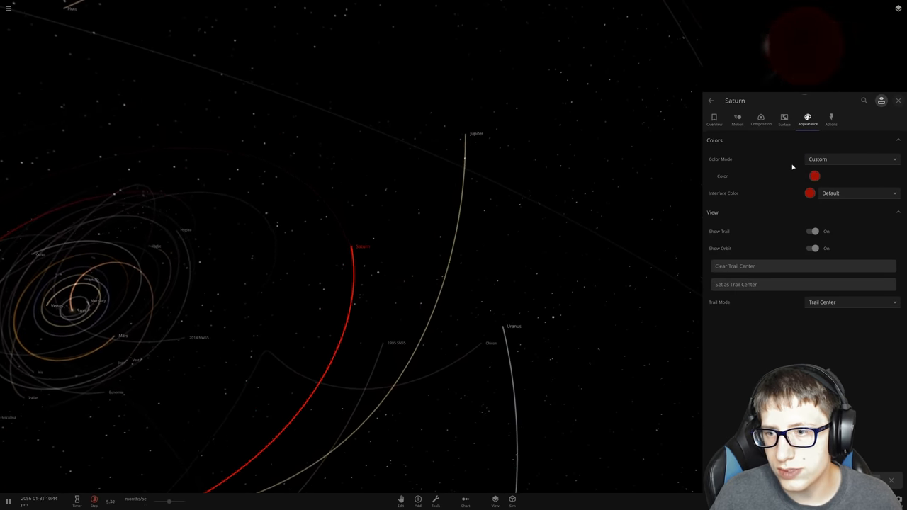
- Check Saturn's surface temperature data, then return to its Overview properties
{"action": "left_click", "coordinate": [783, 119]}
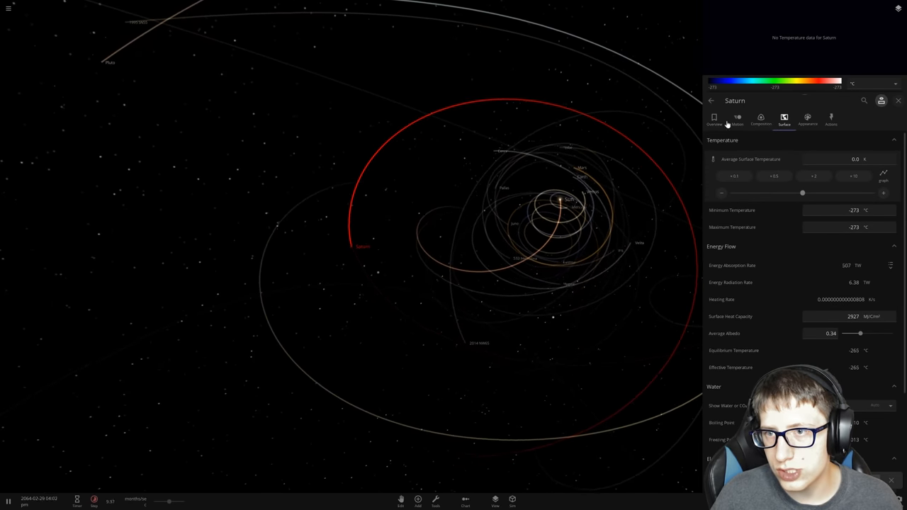
{"action": "left_click", "coordinate": [714, 119]}
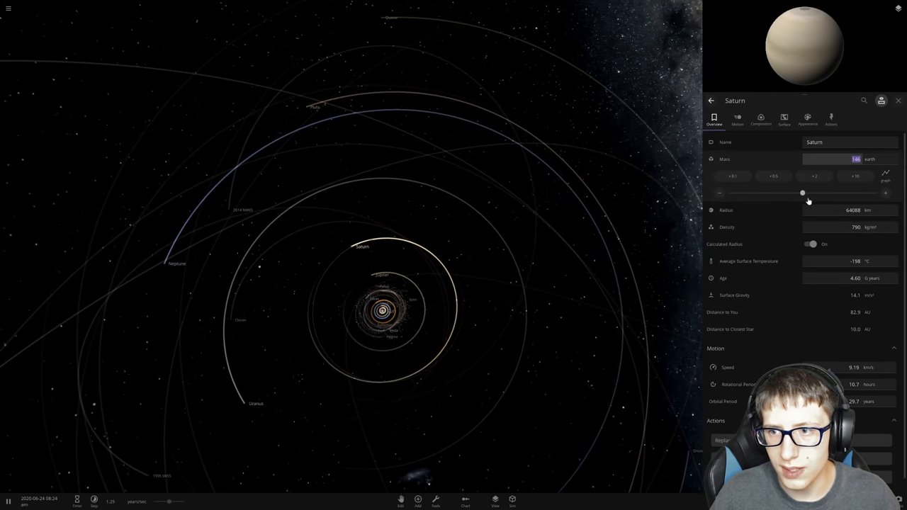
- Drag Saturn's mass up to 111 Jupiter masses and check its surface temperature
{"action": "left_click_drag", "start_coordinate": [803, 193], "coordinate": [876, 193]}
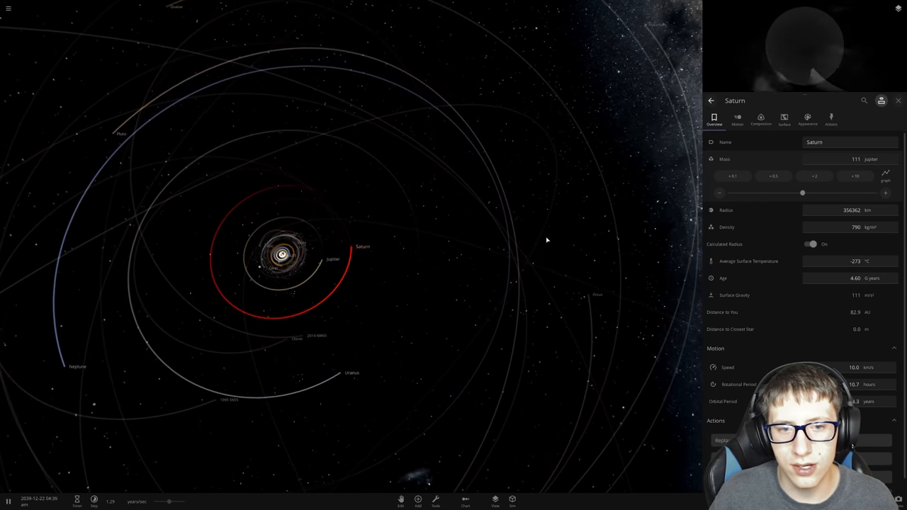
{"action": "left_click", "coordinate": [783, 119]}
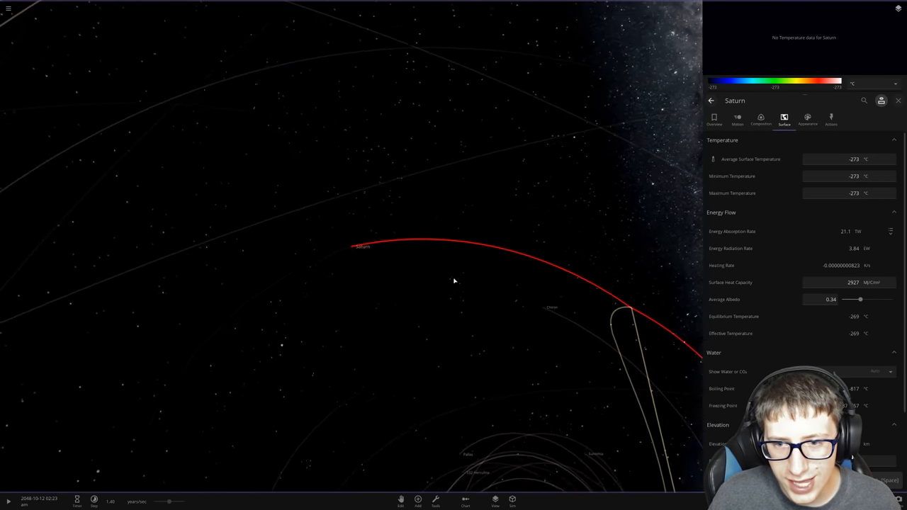
{"action": "scroll", "scroll_direction": "down", "scroll_amount": 3}
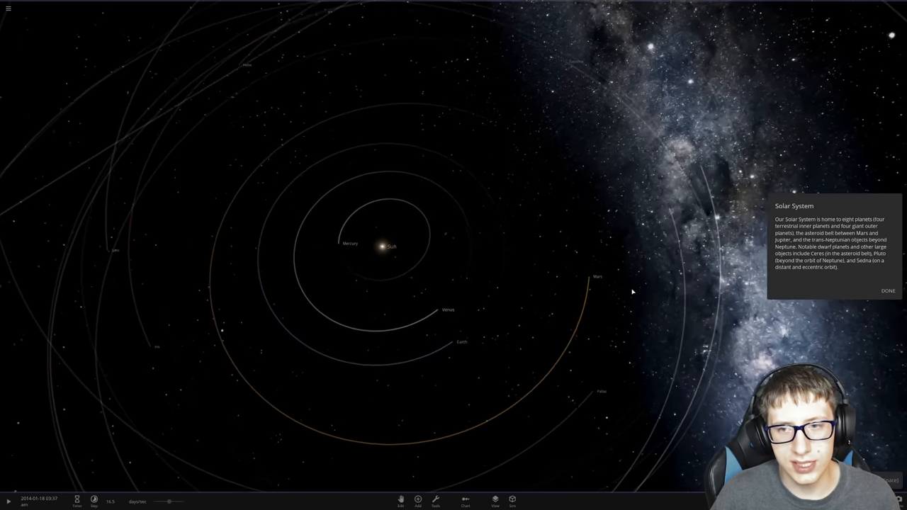
- Add the Wolf 359 star from the catalogue at Saturn's orbital position
{"action": "scroll", "scroll_direction": "down", "scroll_amount": 3}
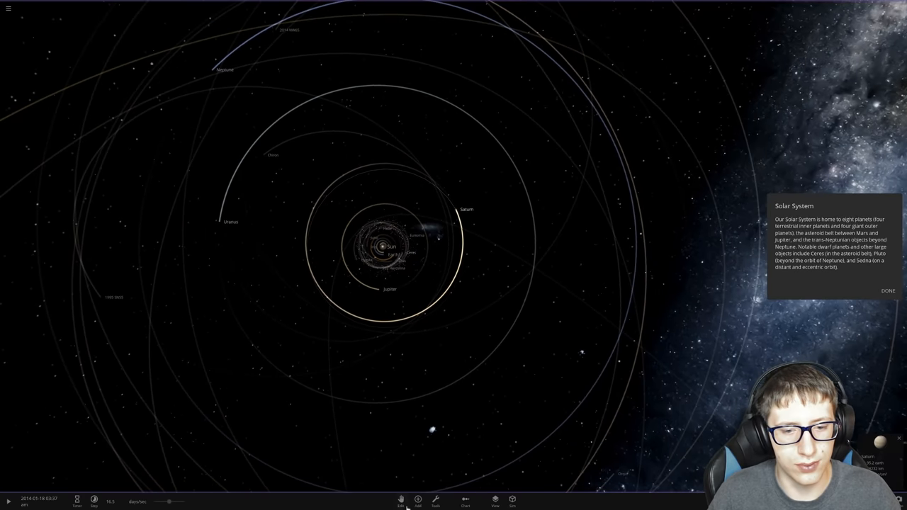
{"action": "left_click", "coordinate": [417, 499]}
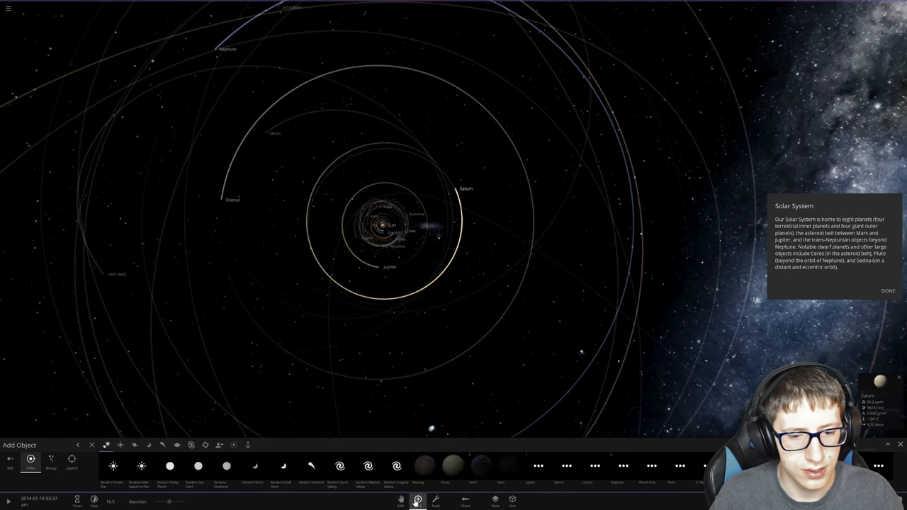
{"action": "left_click", "coordinate": [134, 445]}
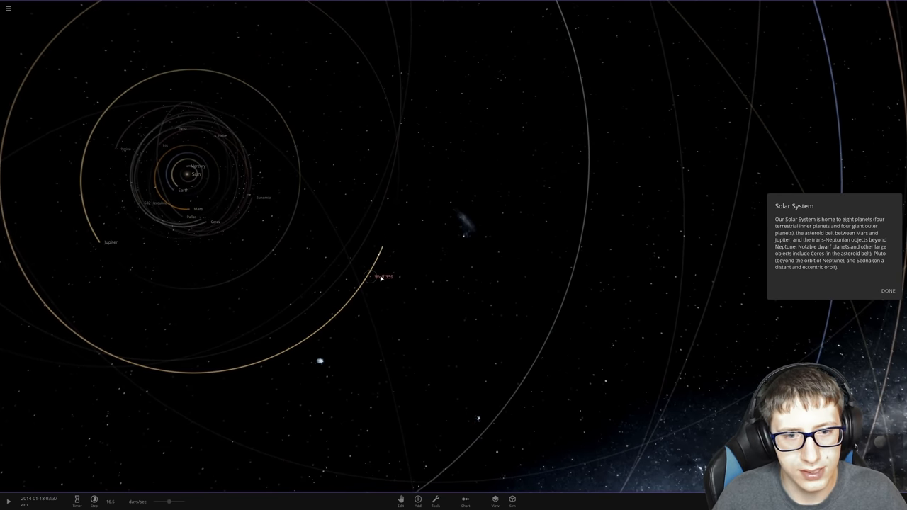
- Rename the Wolf 359 star to 'Saturn'
{"action": "left_click", "coordinate": [381, 276]}
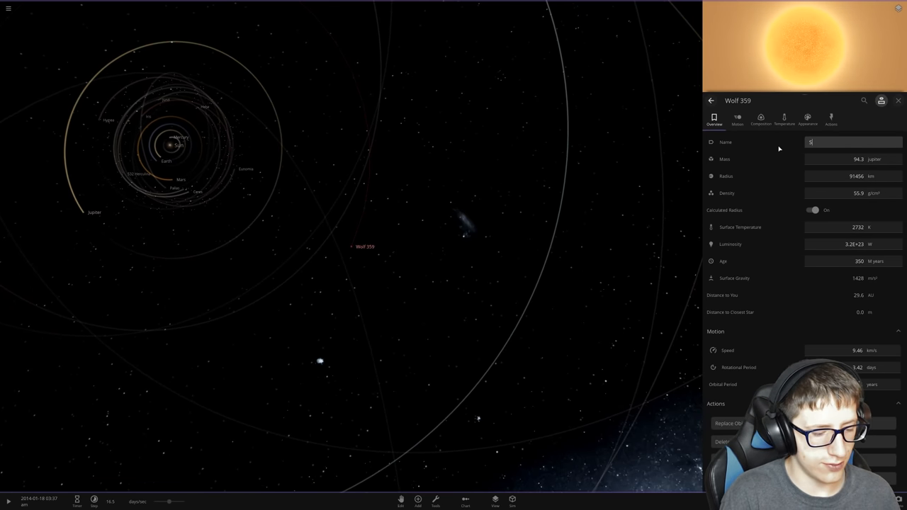
{"action": "type", "text": "Saturn"}
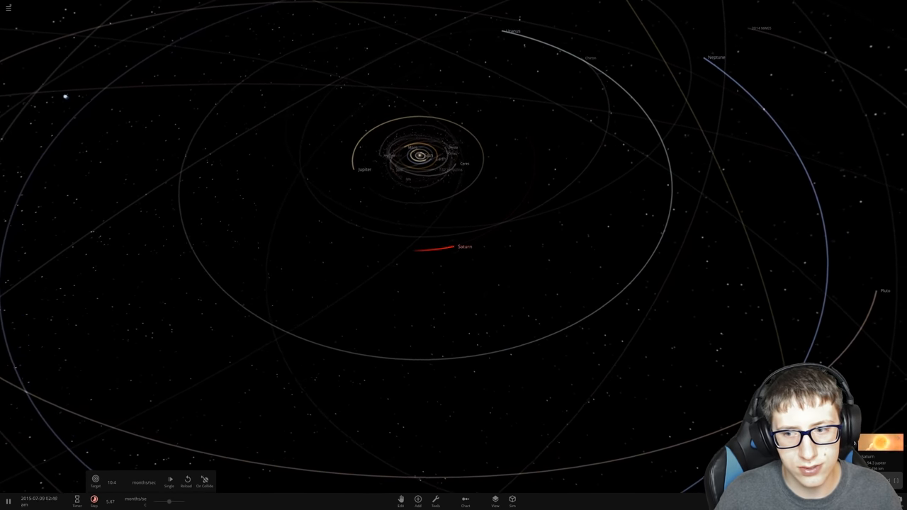
- Select Earth in the view and open its properties on the Surface tab
{"action": "left_click", "coordinate": [454, 246]}
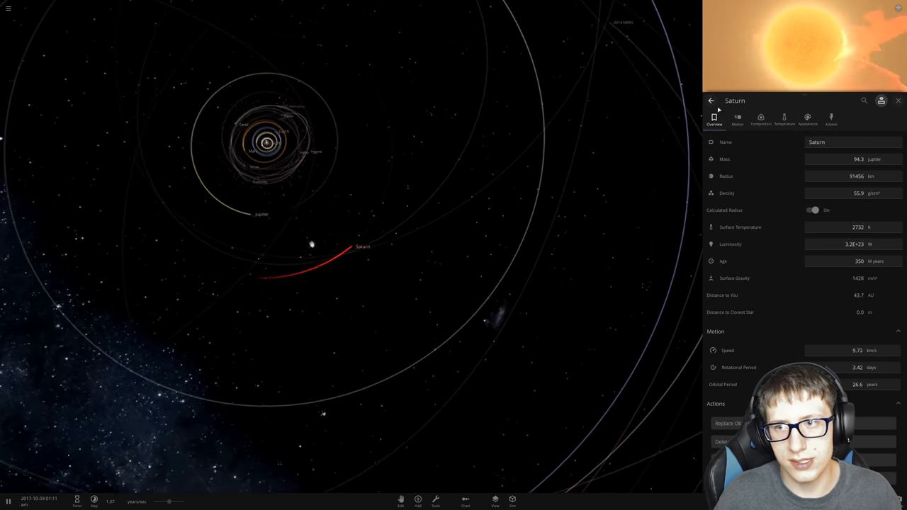
{"action": "left_click", "coordinate": [783, 118]}
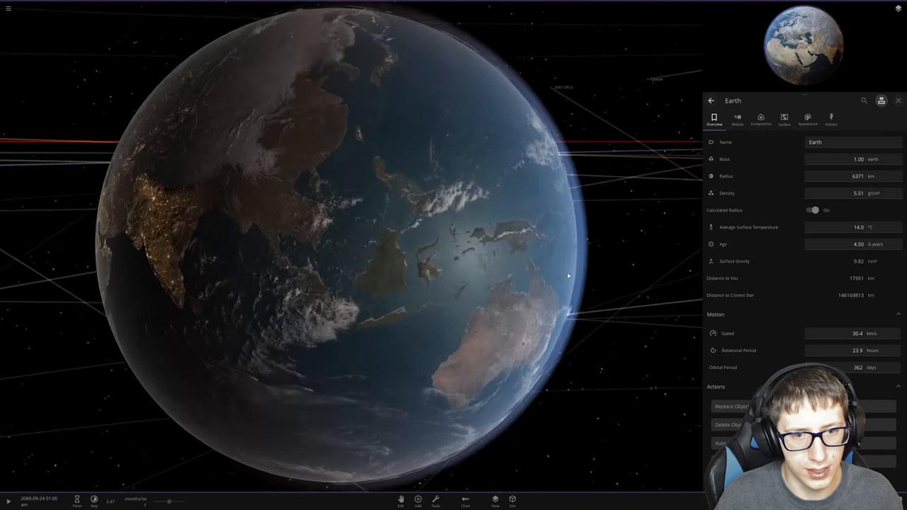
{"action": "scroll", "scroll_direction": "down", "scroll_amount": 3}
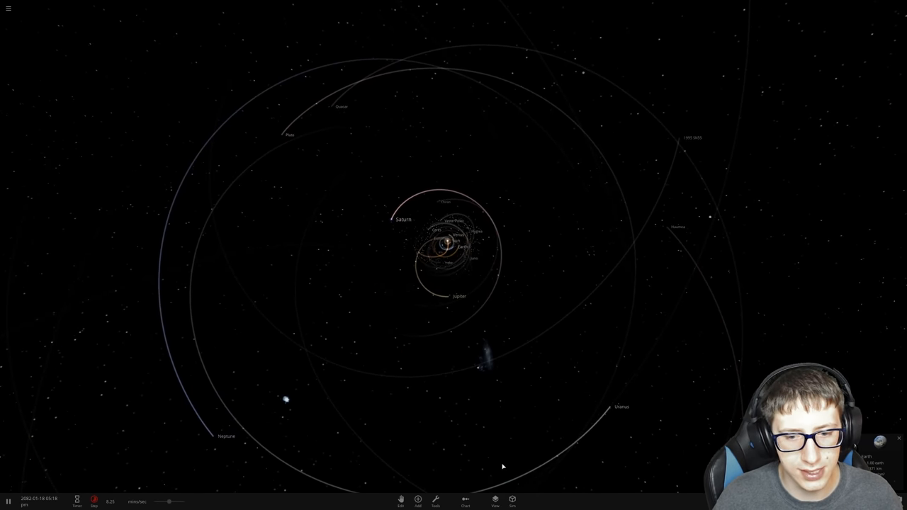
- Detonate Saturn with the Explode tool, leaving the Saturn Nova Remnant
{"action": "left_click", "coordinate": [434, 500]}
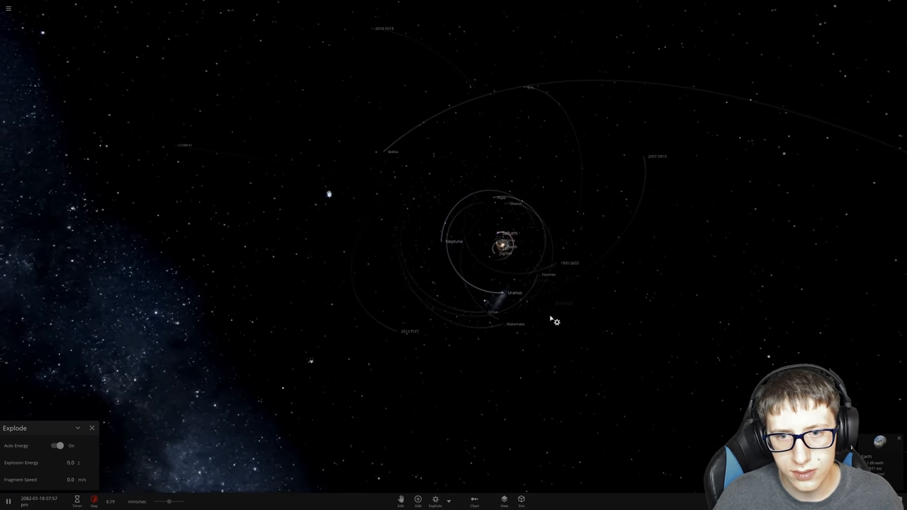
{"action": "scroll", "scroll_direction": "down", "scroll_amount": 3}
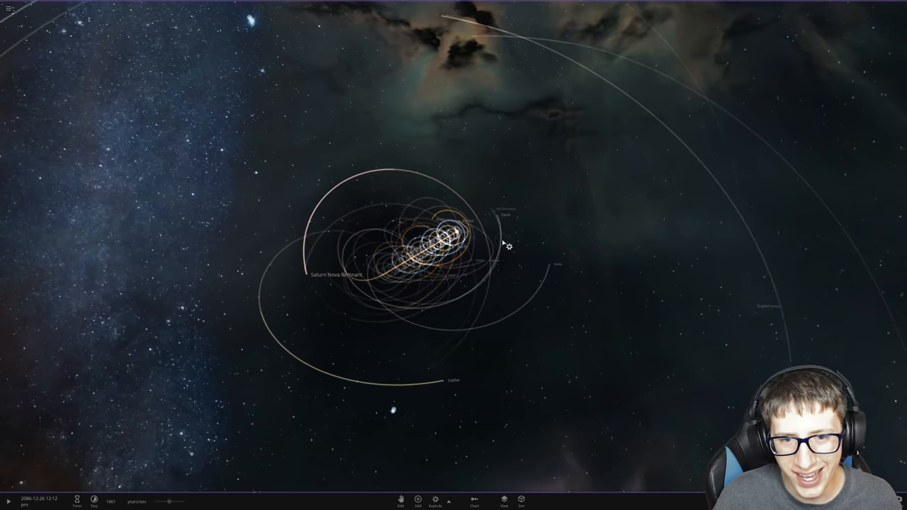
- Reopen the Add menu, then switch back to the Explode tool near the Sun
{"action": "left_click", "coordinate": [417, 500]}
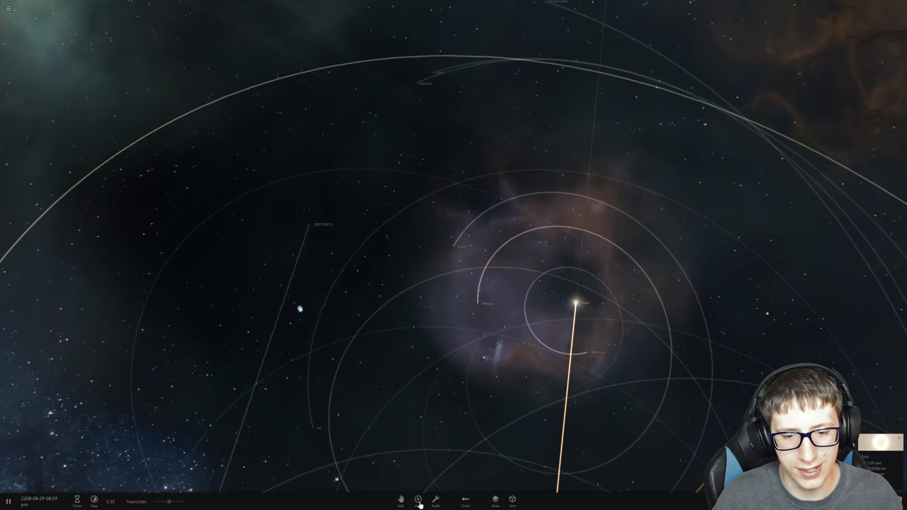
{"action": "left_click", "coordinate": [435, 500]}
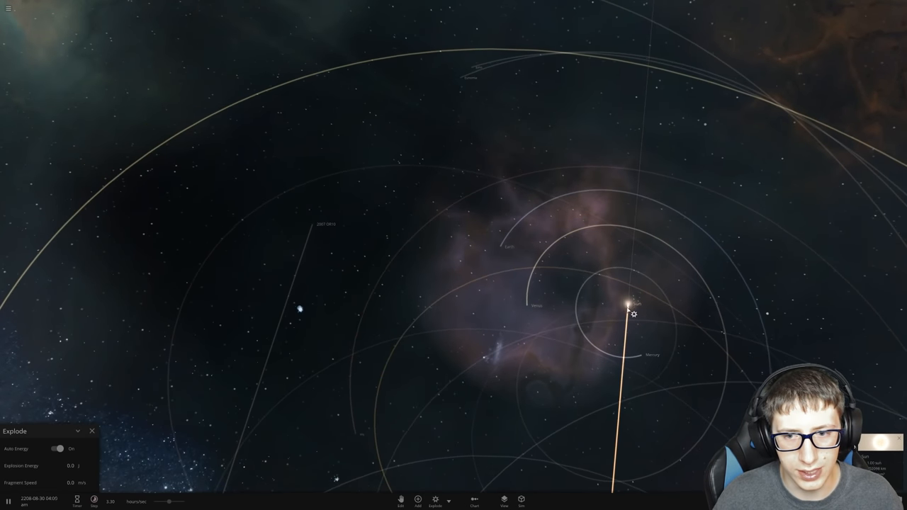